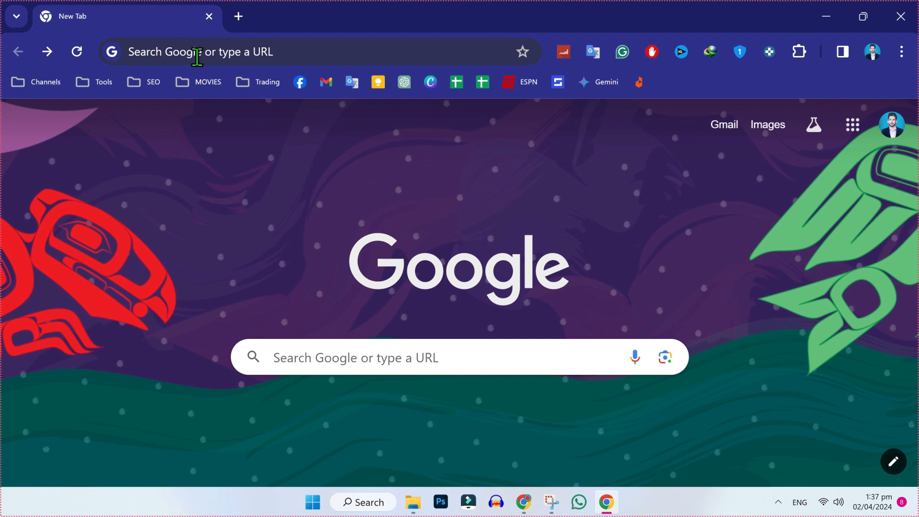
- Search Google for 'hep ea' and sign in to the EA Account with Google
{"action": "type", "text": "hep ea"}
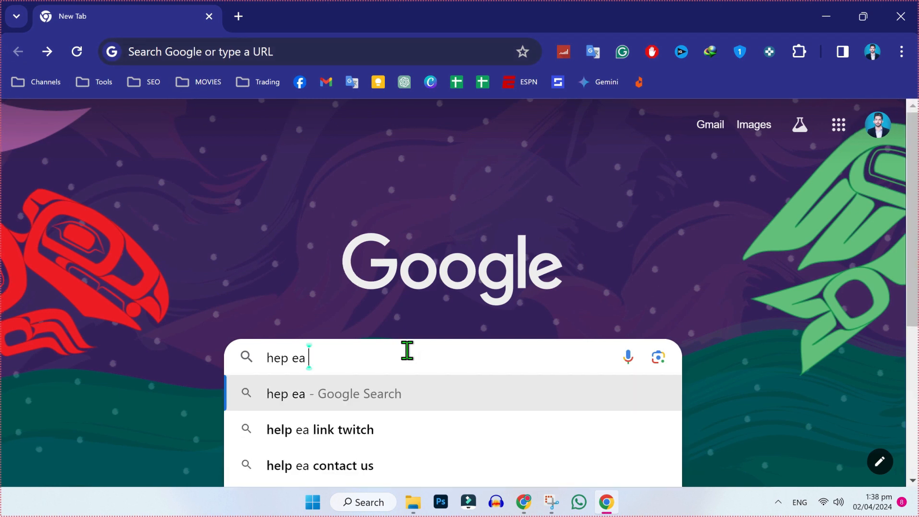
{"action": "key", "text": "Enter"}
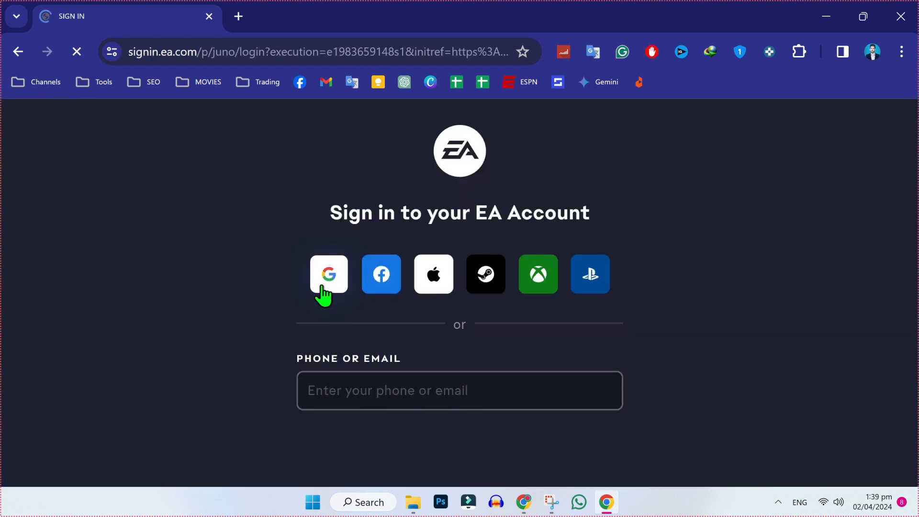
{"action": "left_click", "coordinate": [328, 274]}
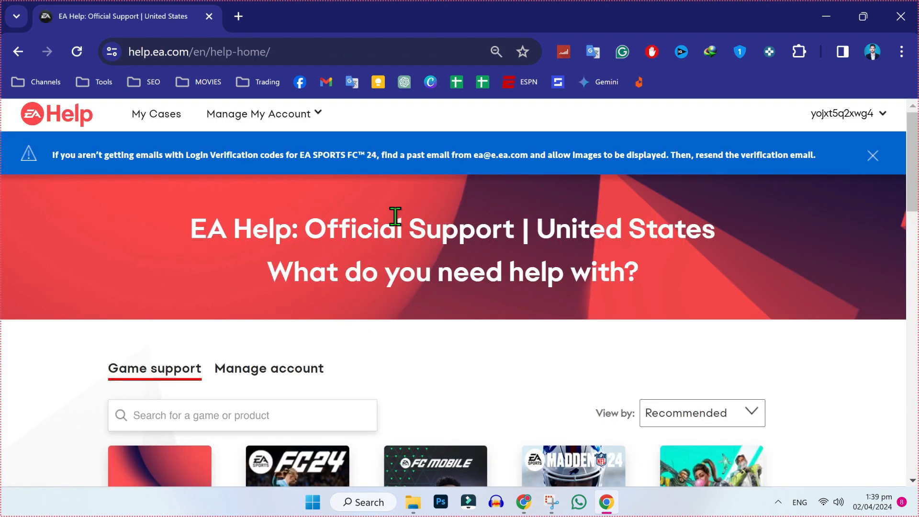
- Choose EA Account under Game support to reach its popular help topics
{"action": "scroll", "scroll_direction": "down", "scroll_amount": 3}
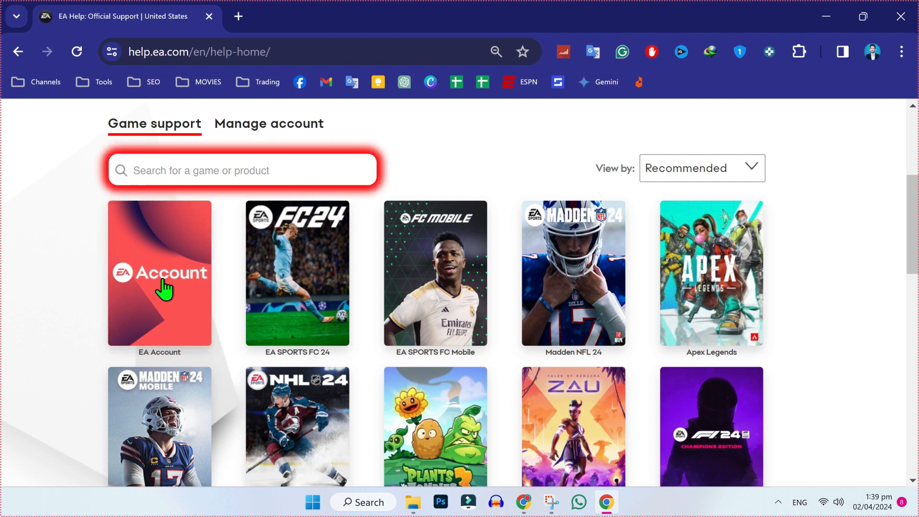
{"action": "left_click", "coordinate": [159, 274]}
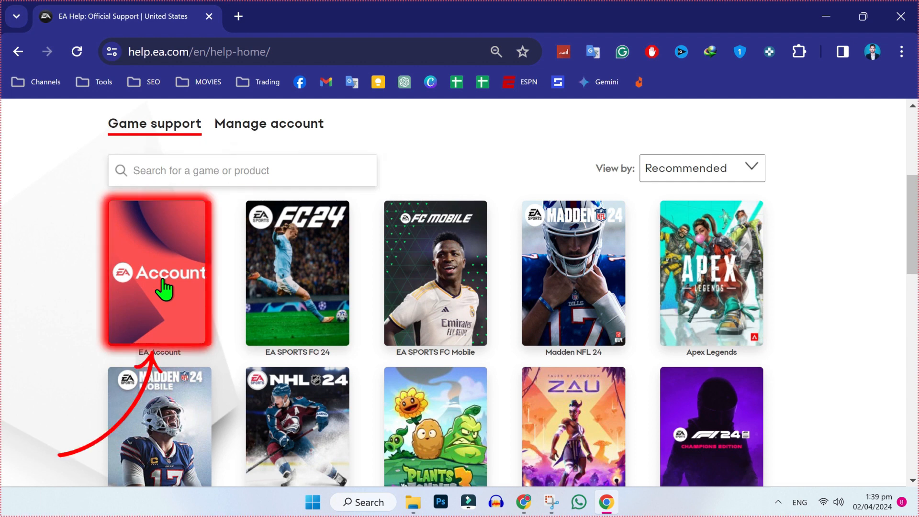
{"action": "left_click", "coordinate": [158, 272]}
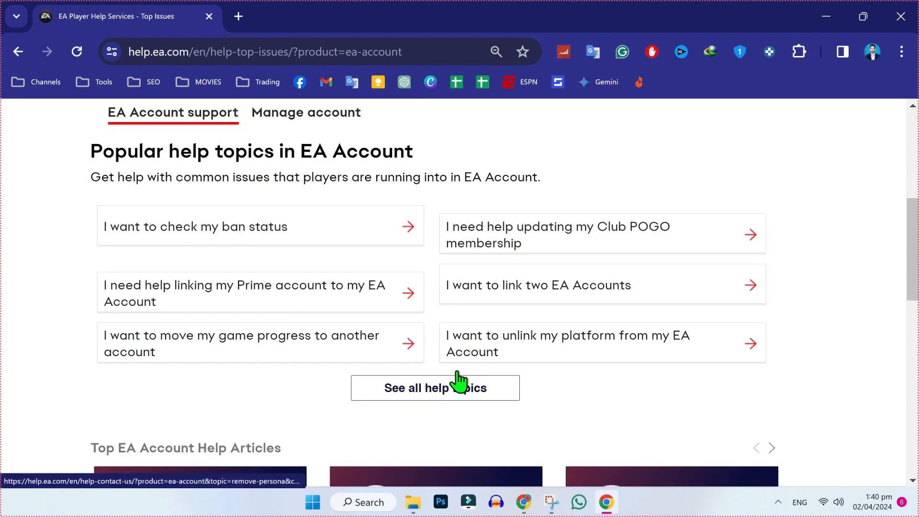
- List all EA Account help topics and choose 'I want to delete my EA Account'
{"action": "left_click", "coordinate": [434, 388]}
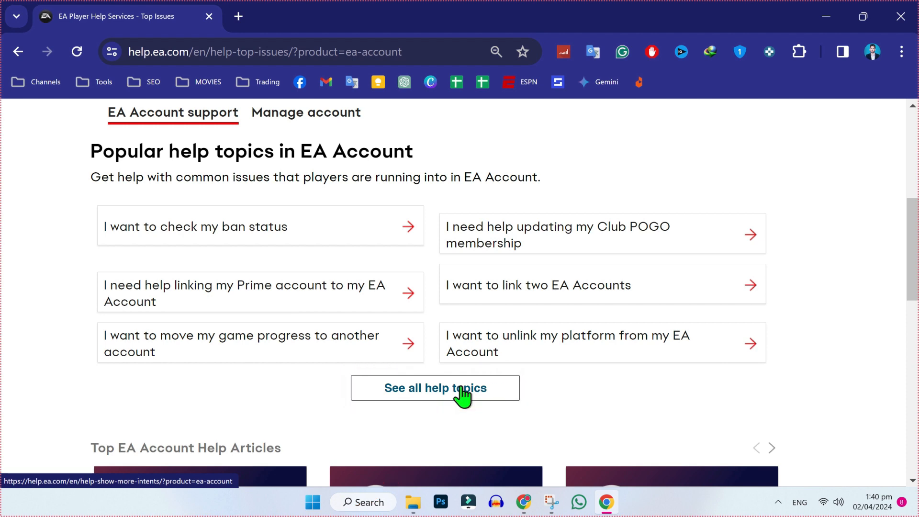
{"action": "left_click", "coordinate": [434, 388]}
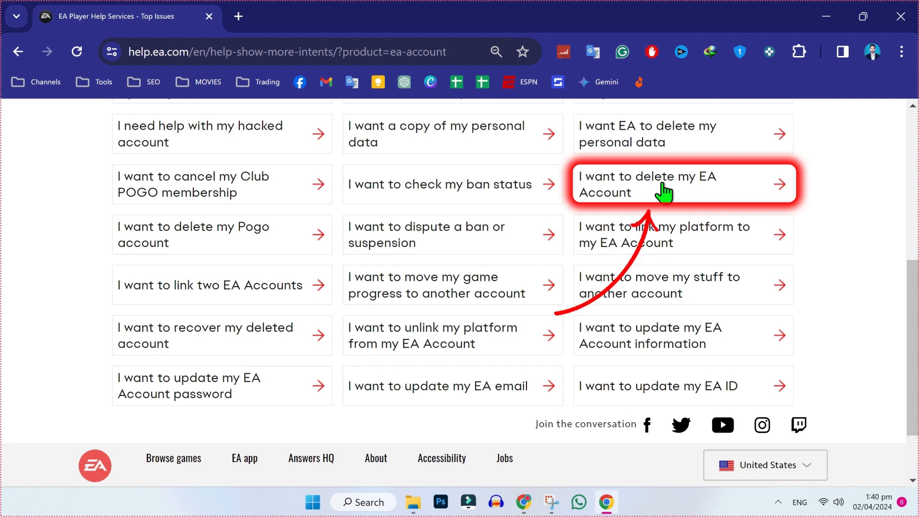
{"action": "left_click", "coordinate": [682, 184]}
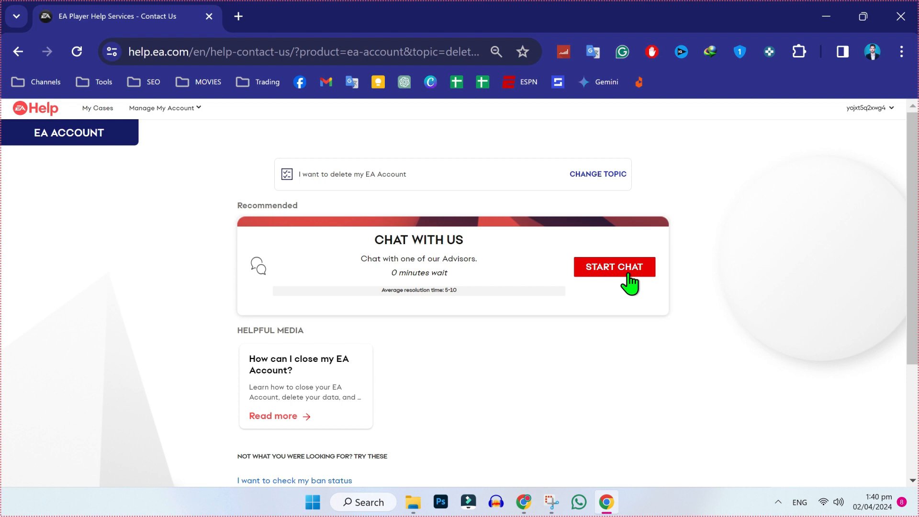
- Start a chat with an advisor, select PC as the platform, and send the request
{"action": "left_click", "coordinate": [614, 267]}
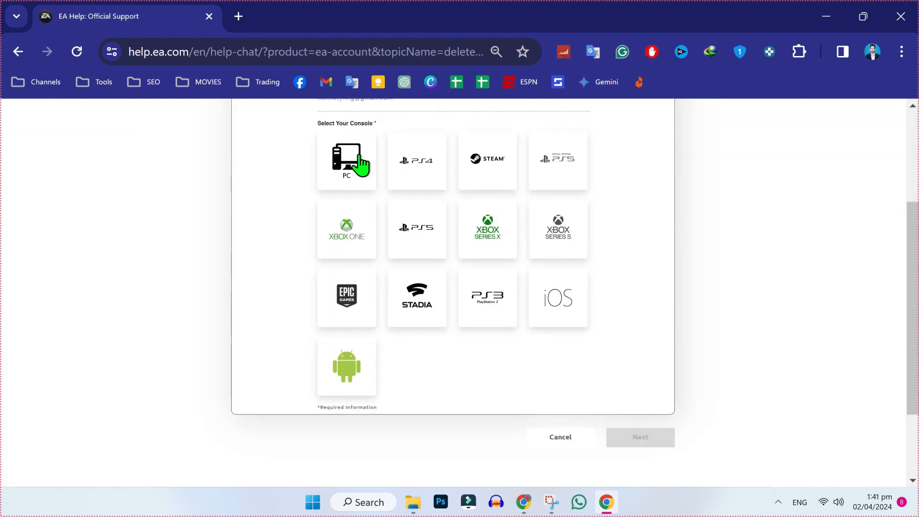
{"action": "left_click", "coordinate": [347, 160]}
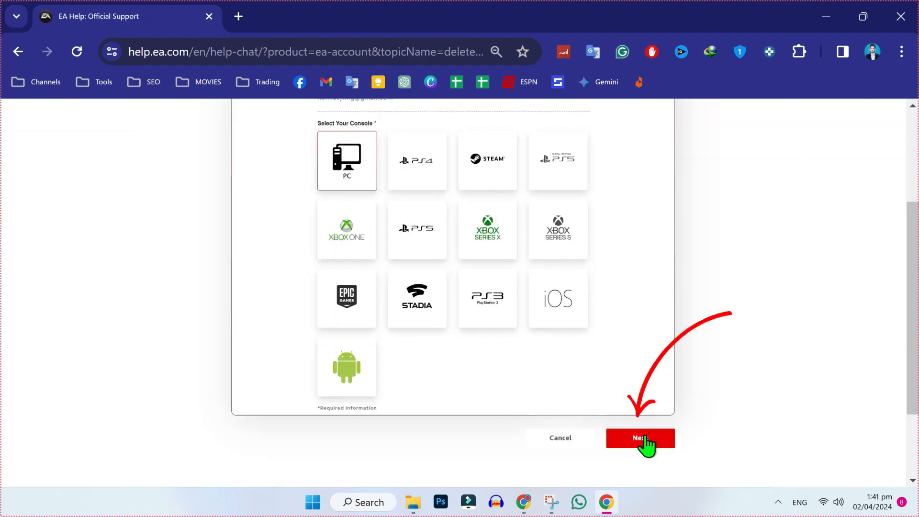
{"action": "left_click", "coordinate": [641, 438]}
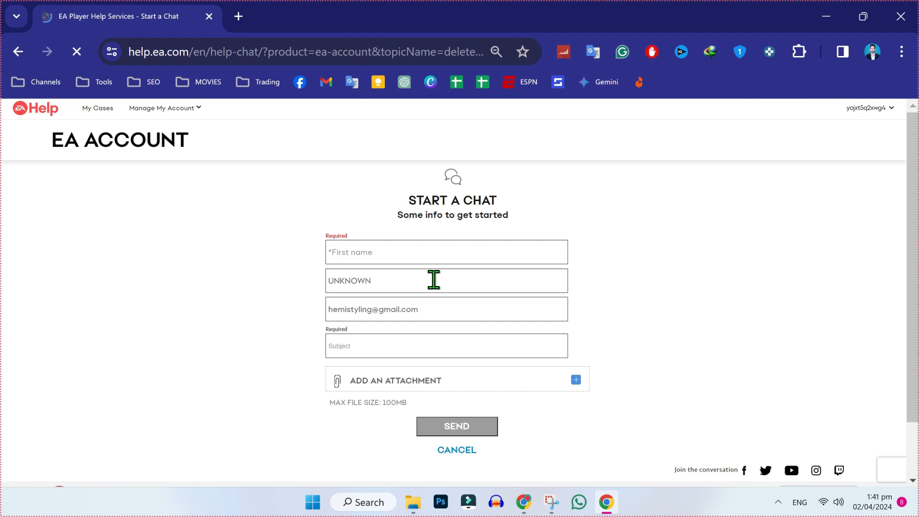
{"action": "left_click", "coordinate": [456, 425]}
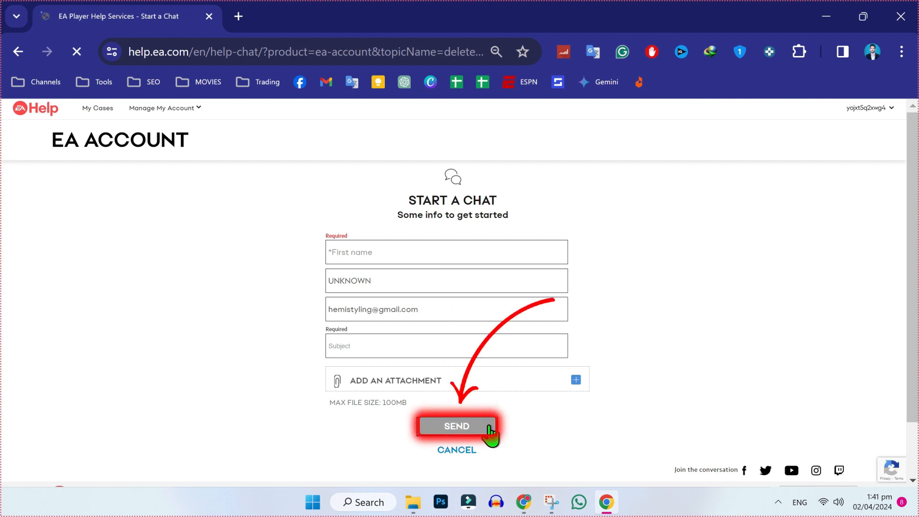